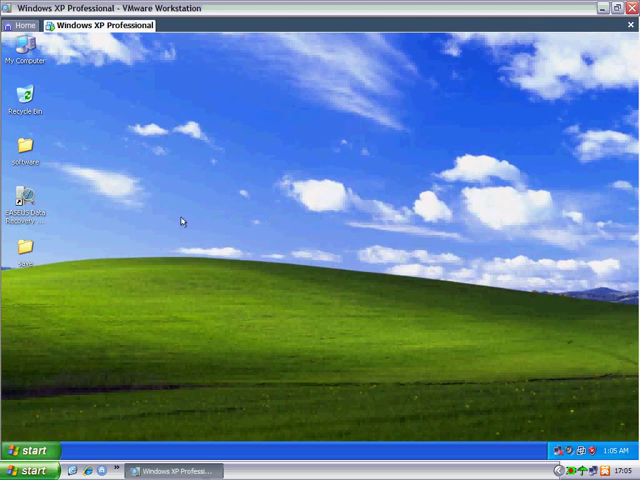
mouse_move(190, 181)
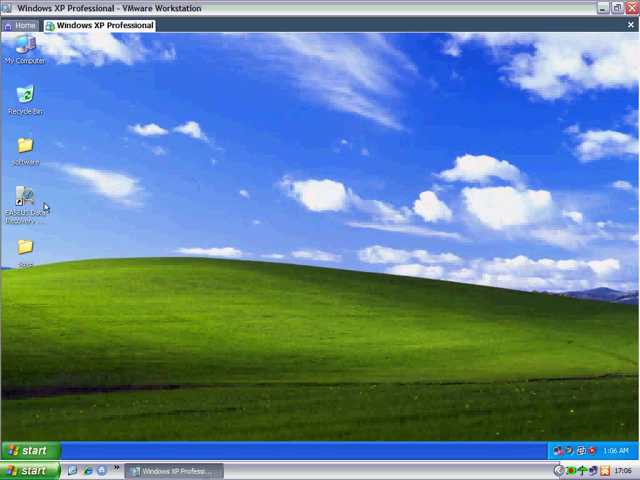
Step: Open My Computer from the desktop to view the drives
double_click(25, 58)
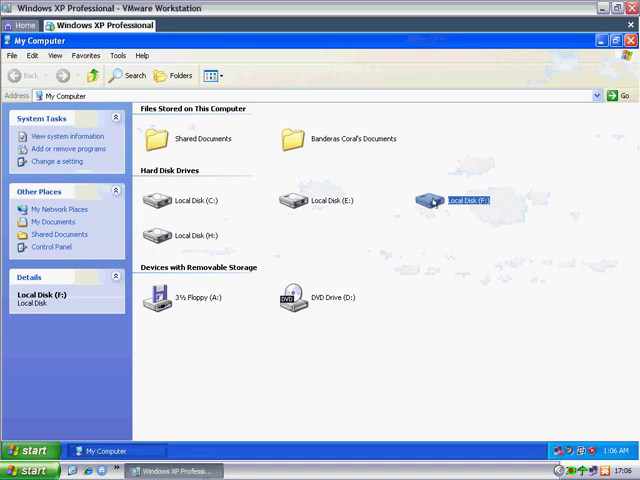
Step: Open Local Disk (F:) and get the 'Disk is not formatted' prompt
double_click(455, 195)
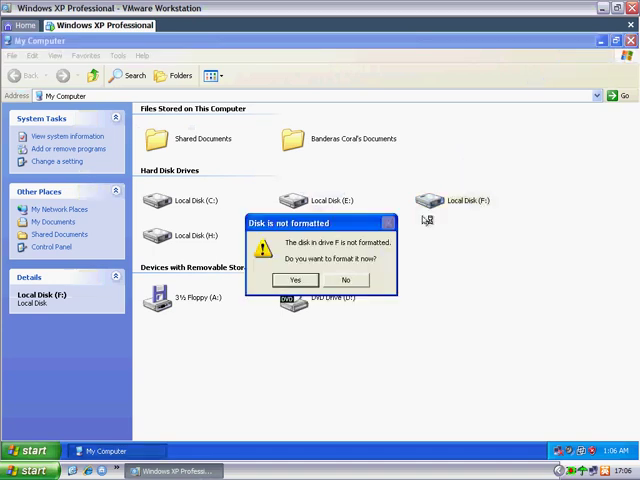
click(345, 279)
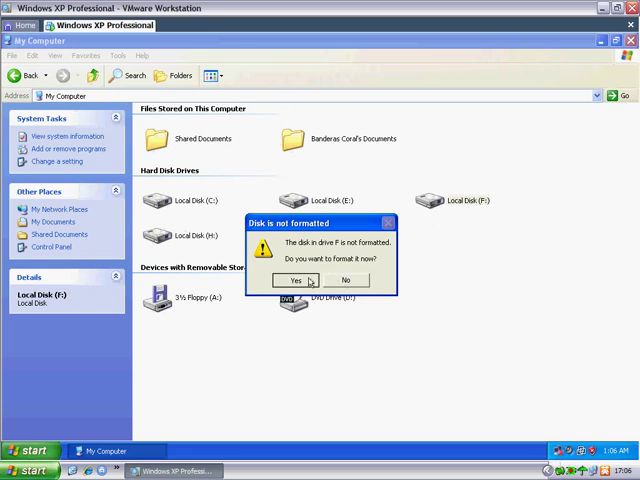
Step: Quick-format Local Disk (F:) as NTFS, confirm the data-loss warning, and close the format window
click(296, 280)
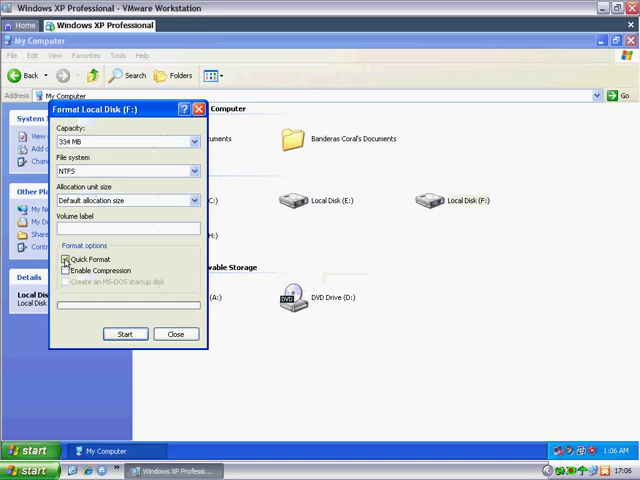
click(124, 333)
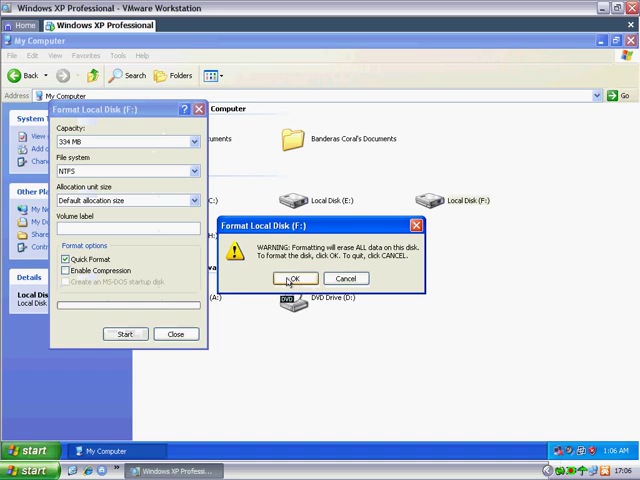
click(292, 278)
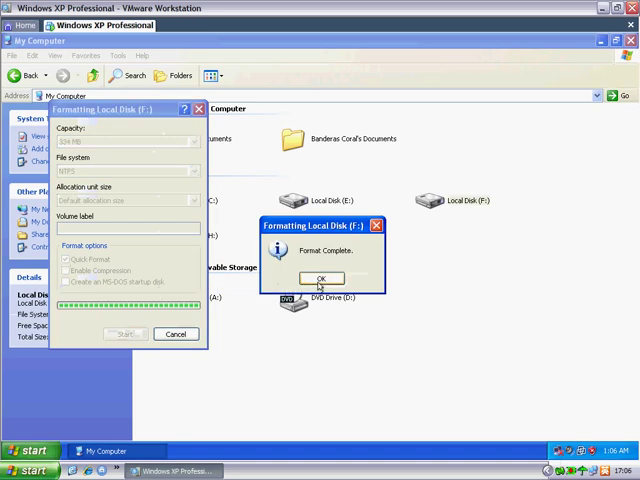
click(321, 278)
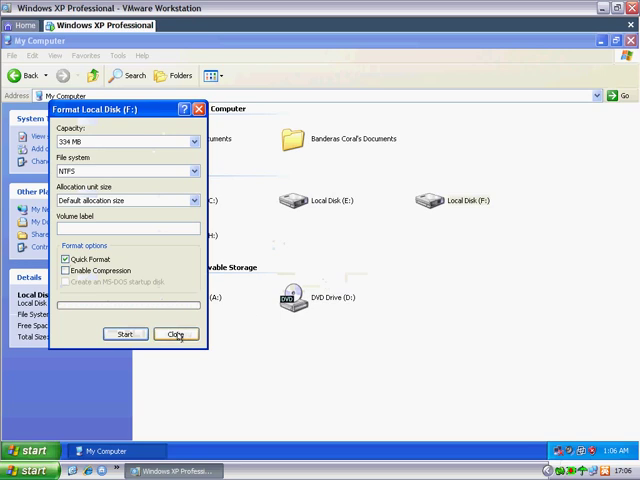
click(177, 334)
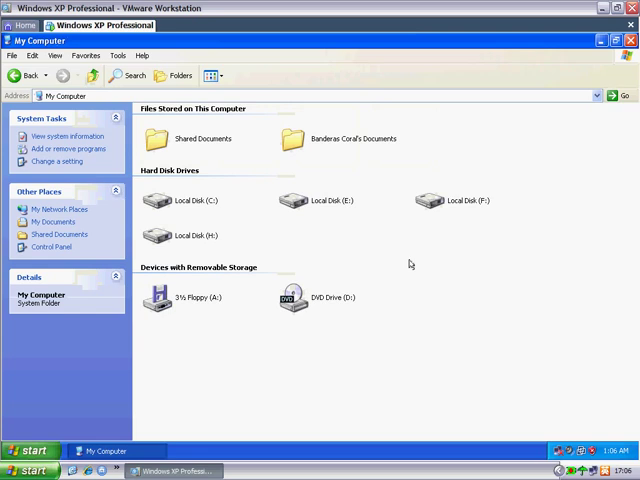
mouse_move(377, 218)
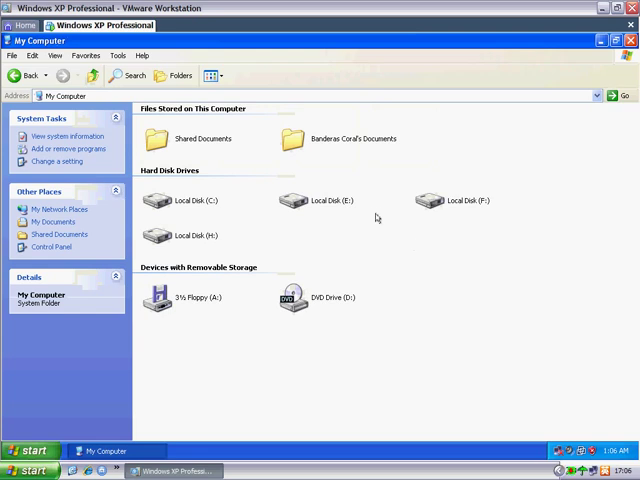
mouse_move(436, 207)
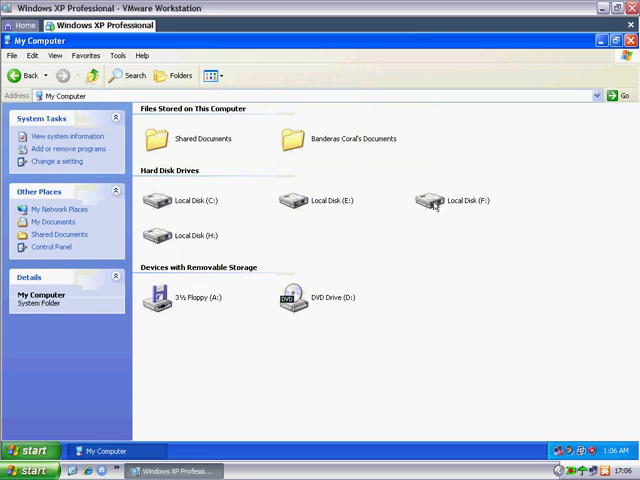
Step: Open the freshly formatted Local Disk (F:) to check its contents
click(463, 200)
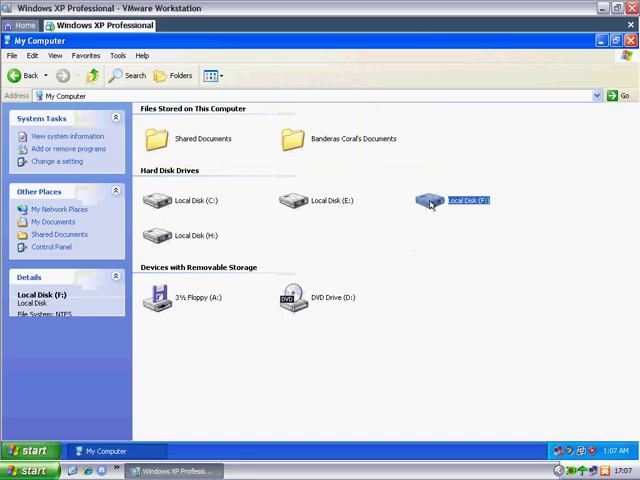
double_click(455, 200)
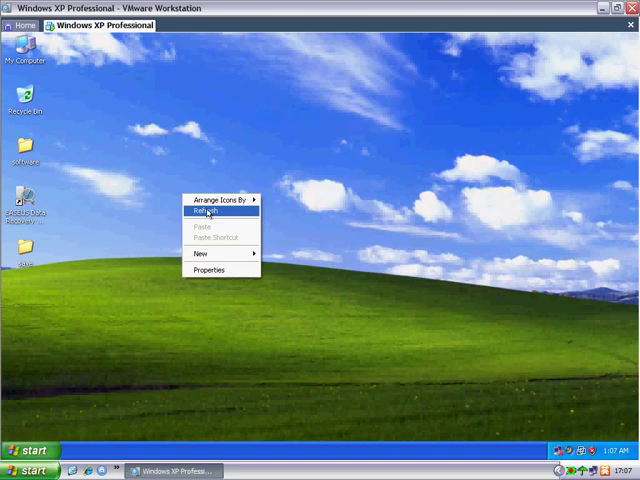
Step: Launch EaseUS Data Recovery Wizard and choose Complete Recovery
click(209, 211)
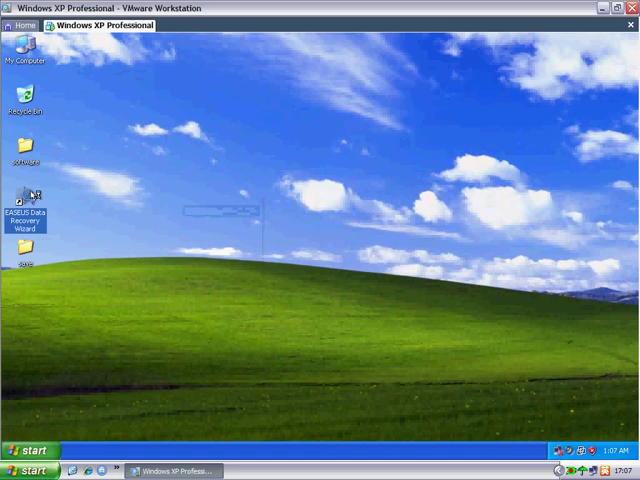
double_click(28, 210)
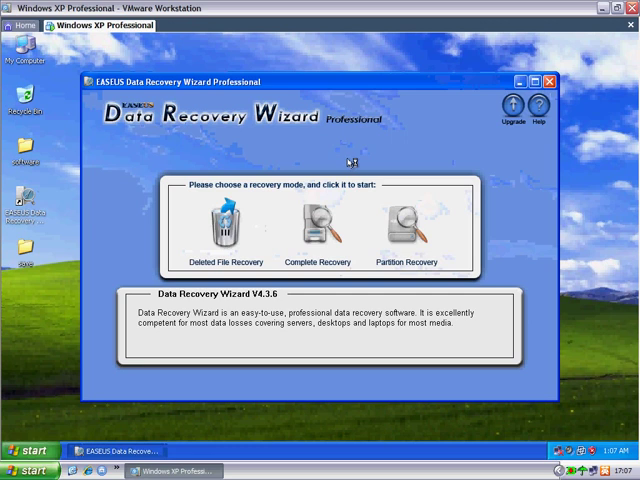
mouse_move(344, 160)
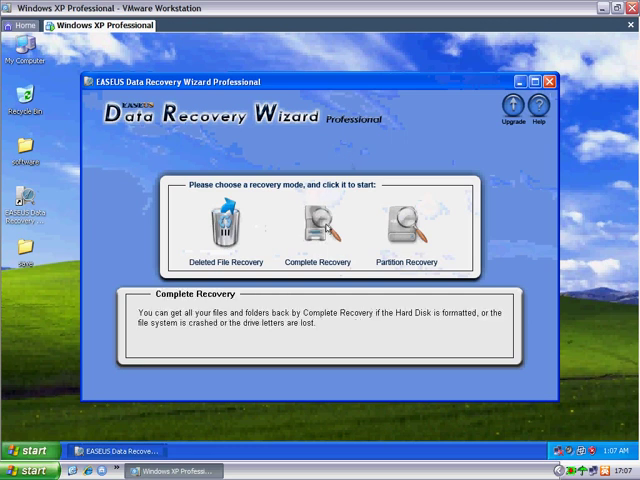
click(318, 222)
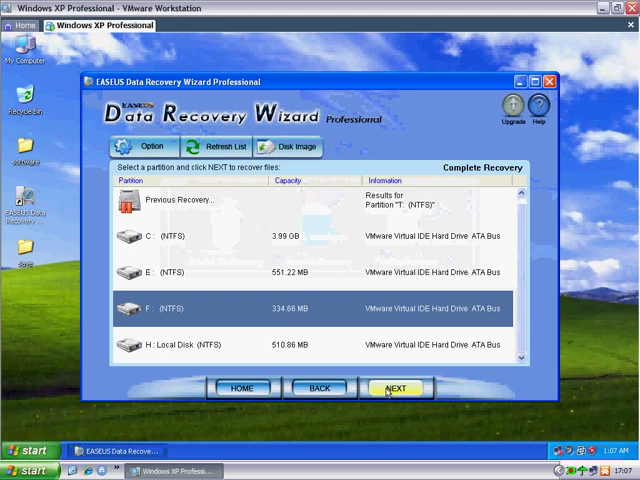
Step: Proceed with drive F and scan Partition 1 NTFS for recoverable files
click(394, 388)
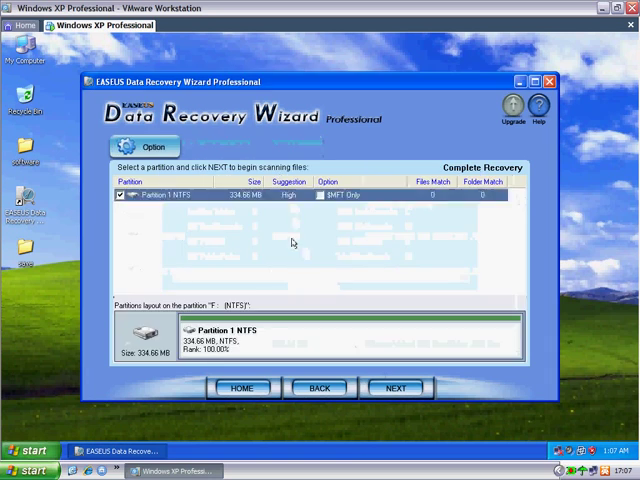
click(396, 388)
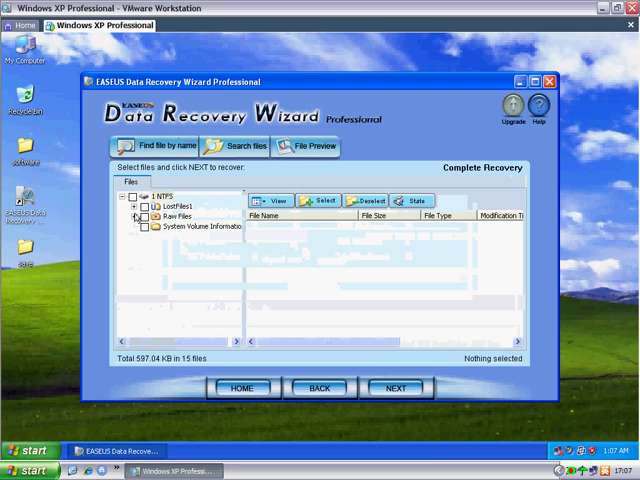
Step: Preview FILE001.JPG under Raw Files > JPEG Graphics file, then close the preview
click(142, 216)
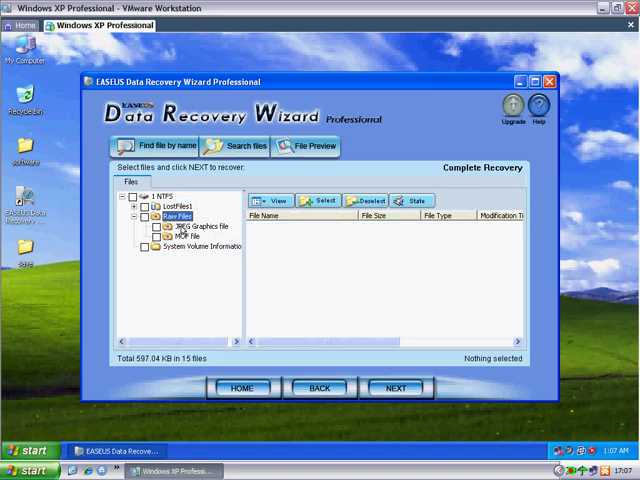
click(195, 225)
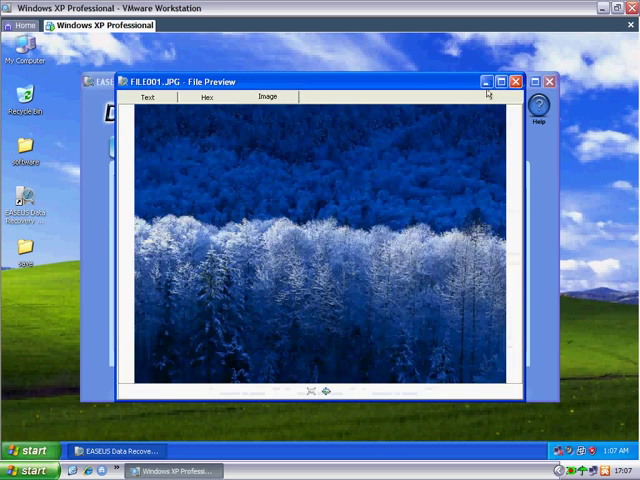
click(515, 81)
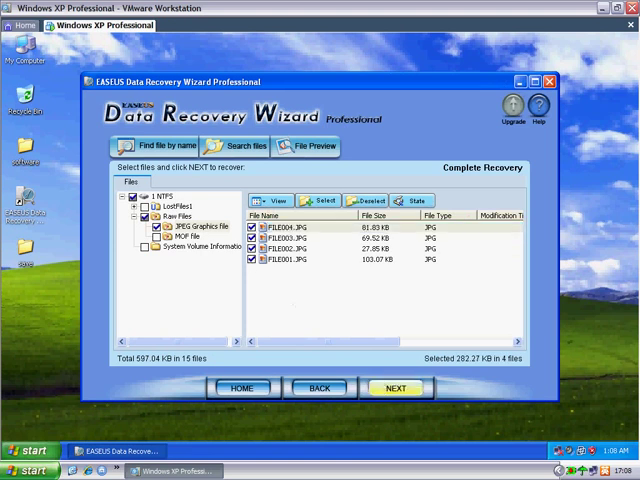
Step: Recover the four selected JPG files into the save folder on the Desktop
click(396, 388)
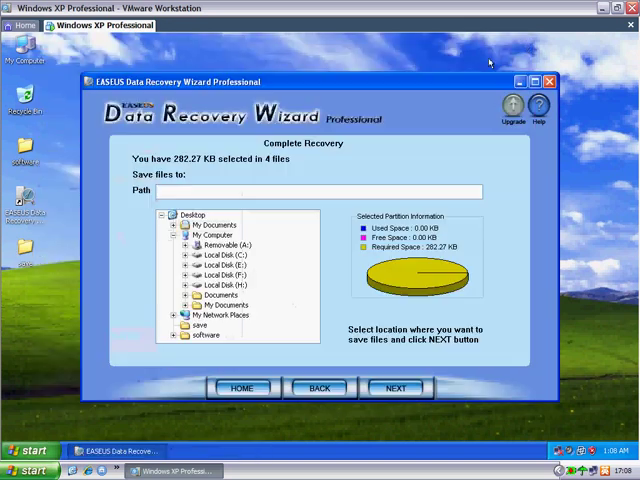
click(198, 324)
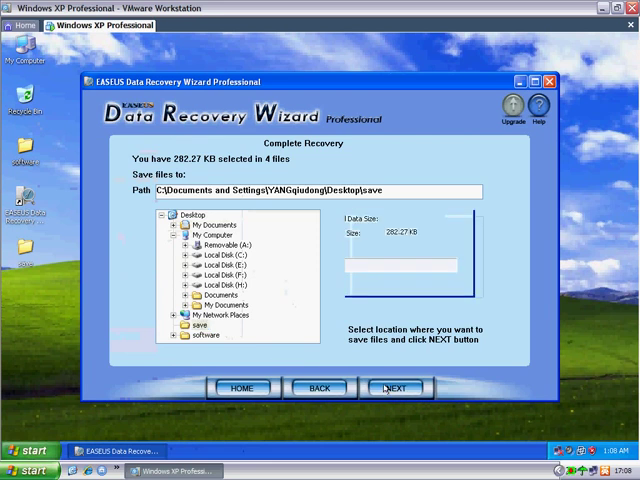
click(396, 388)
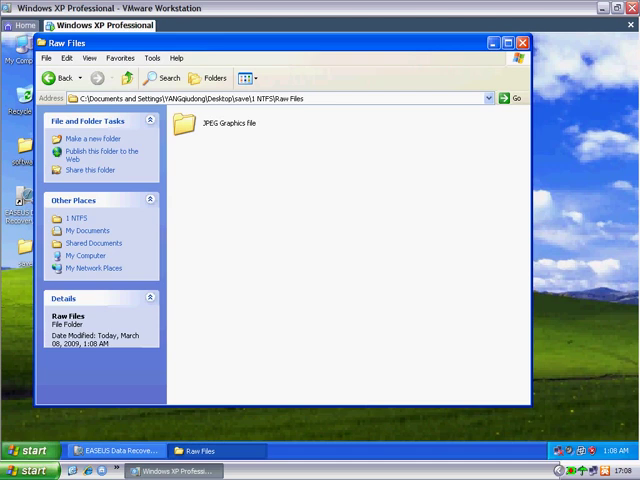
Step: Browse recovered pictures FILE001–FILE004 in the JPEG Graphics file folder, then minimize it
double_click(207, 118)
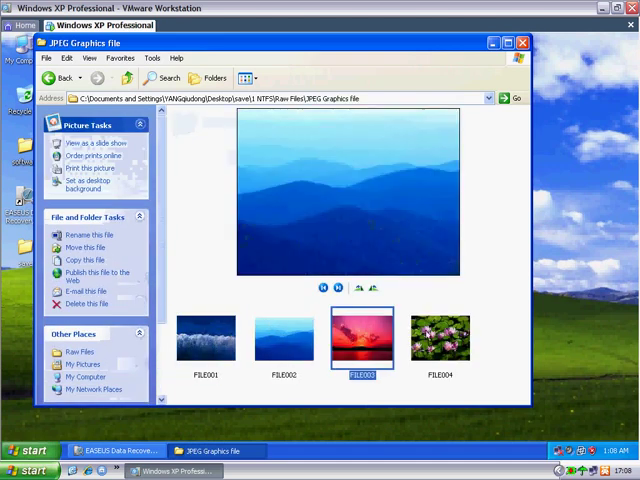
click(439, 338)
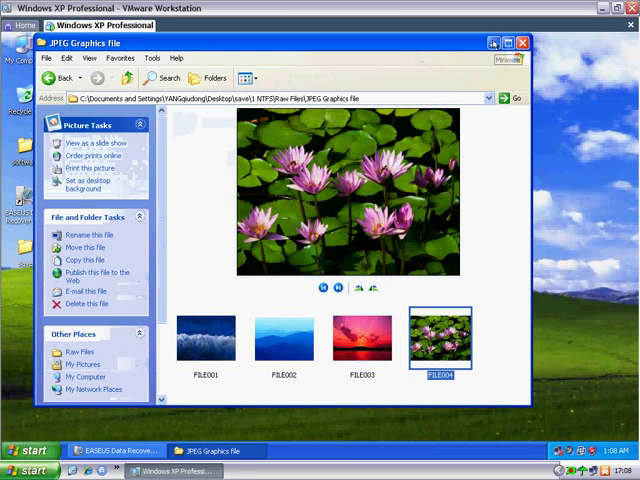
click(522, 41)
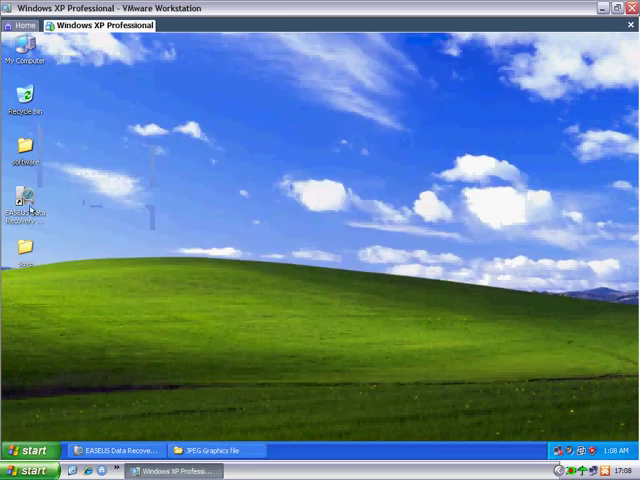